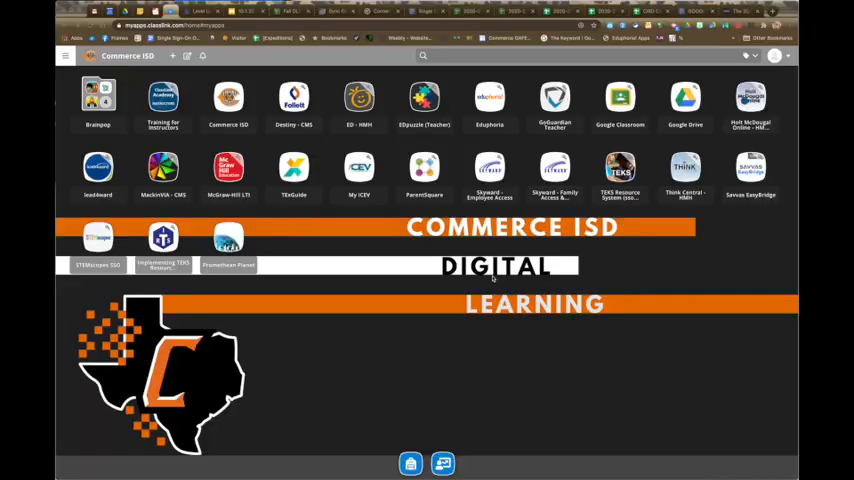
mouse_move(515, 401)
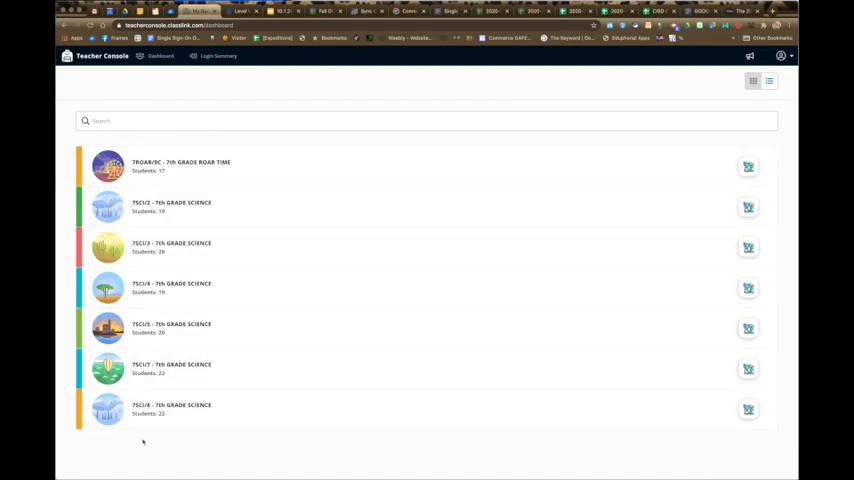
Open the 7SCI/8 - 7th Grade Science class from the dashboard list.
left_click(171, 409)
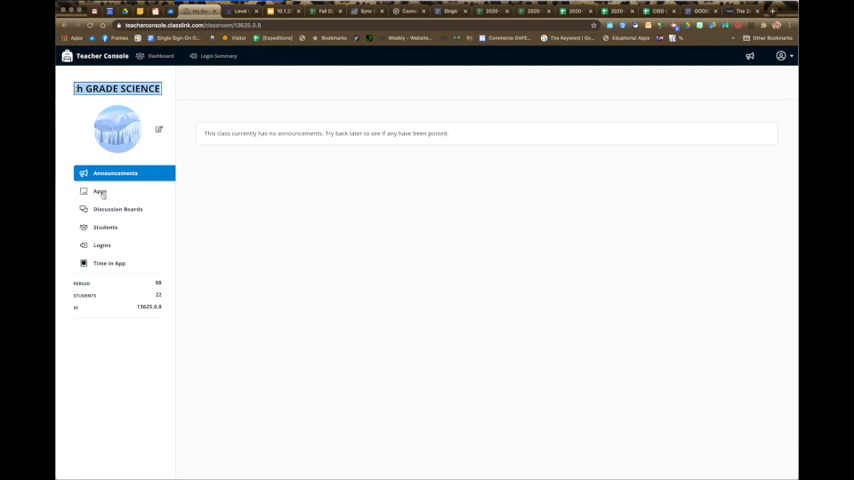
Browse the class Apps and Discussion Boards, then scroll the 7SCI/8 student roster.
left_click(99, 192)
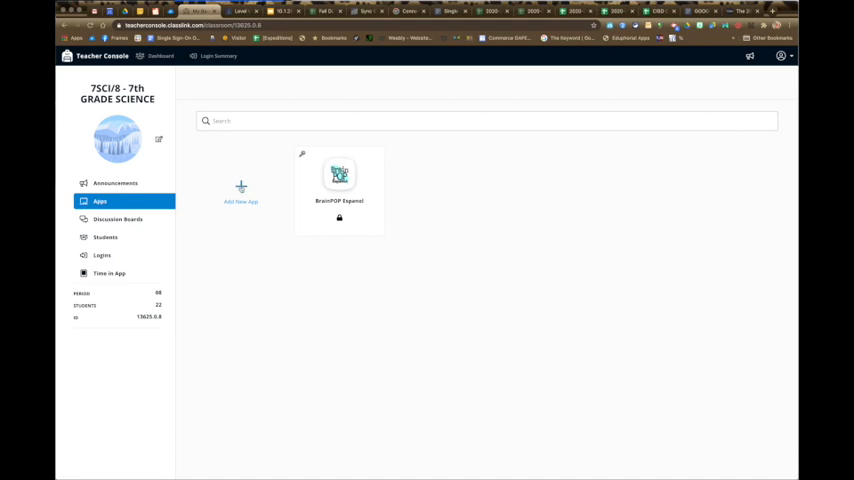
left_click(118, 219)
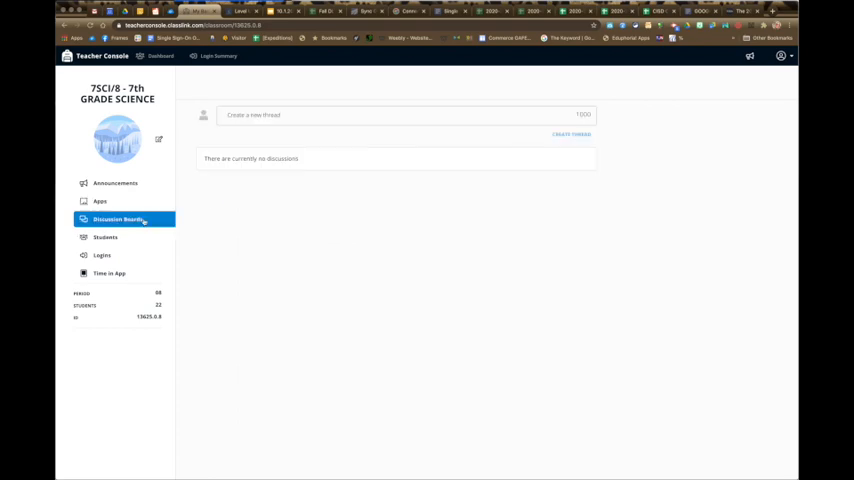
left_click(105, 237)
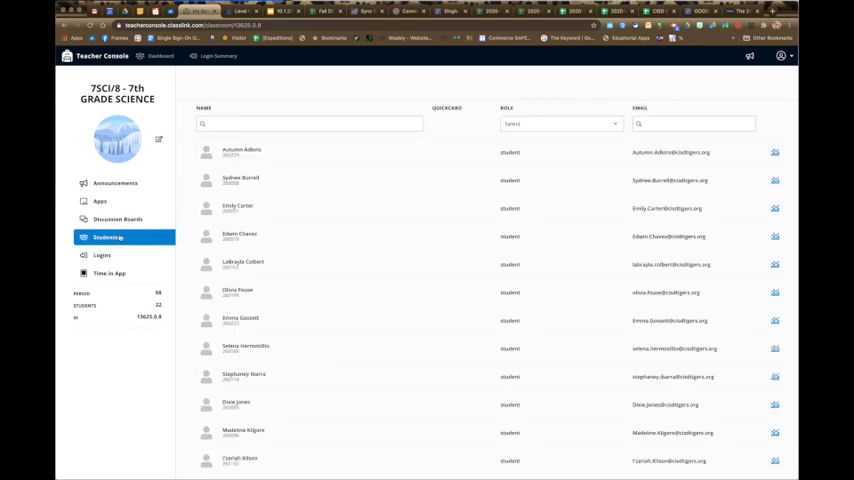
scroll("down", 3)
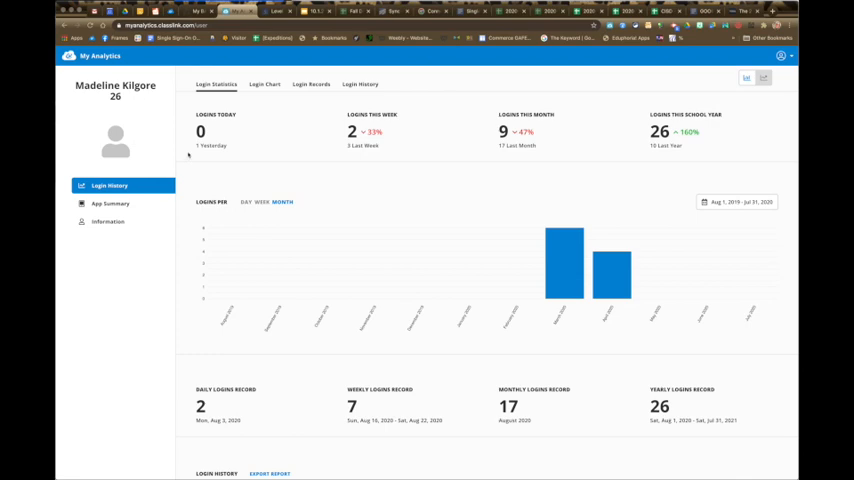
Scroll the student's login history, view Login Records, then open the App Summary.
scroll("down", 3)
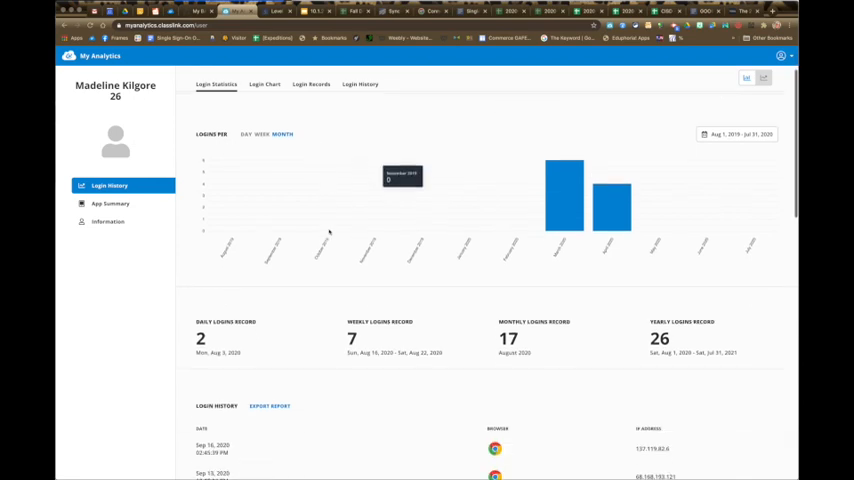
left_click(312, 84)
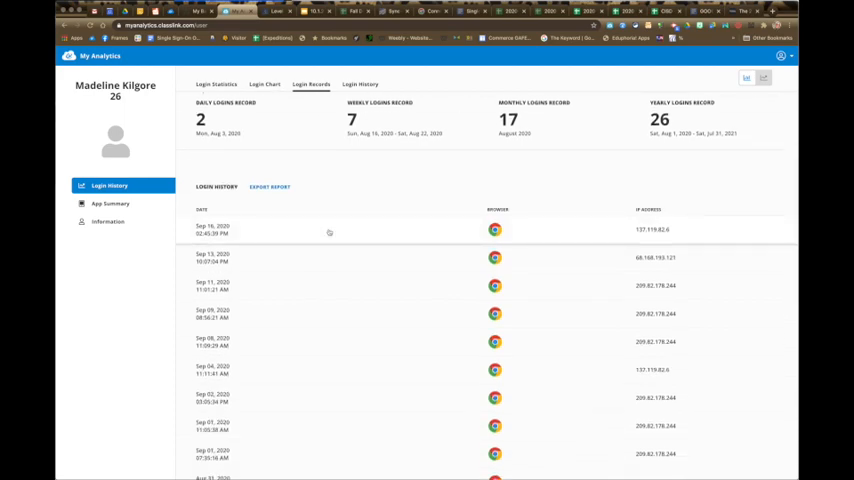
mouse_move(202, 196)
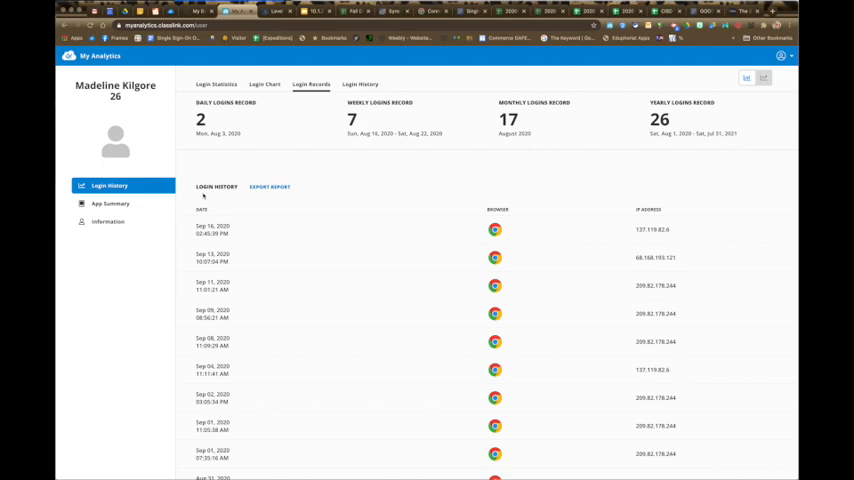
left_click(110, 204)
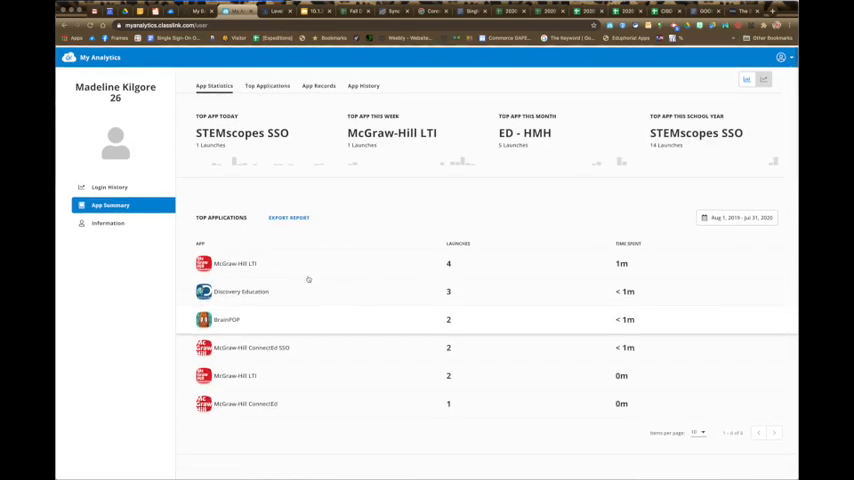
left_click(267, 84)
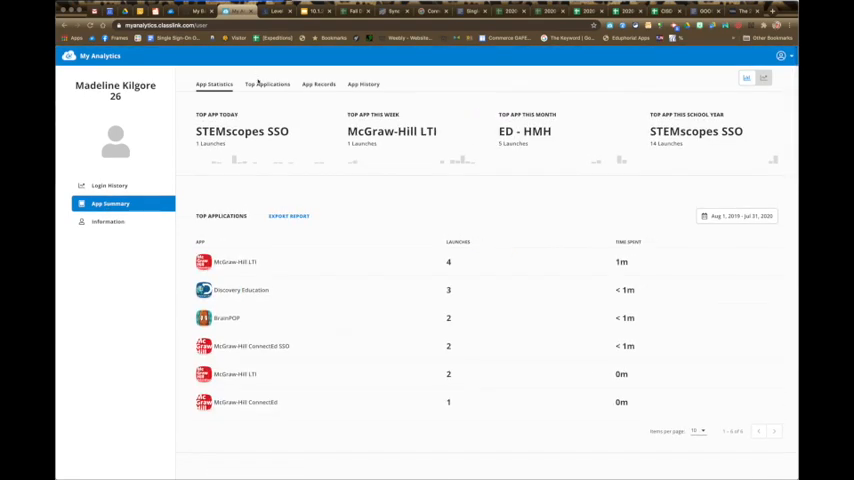
Go back to Login History to see login statistics and the monthly chart.
left_click(109, 185)
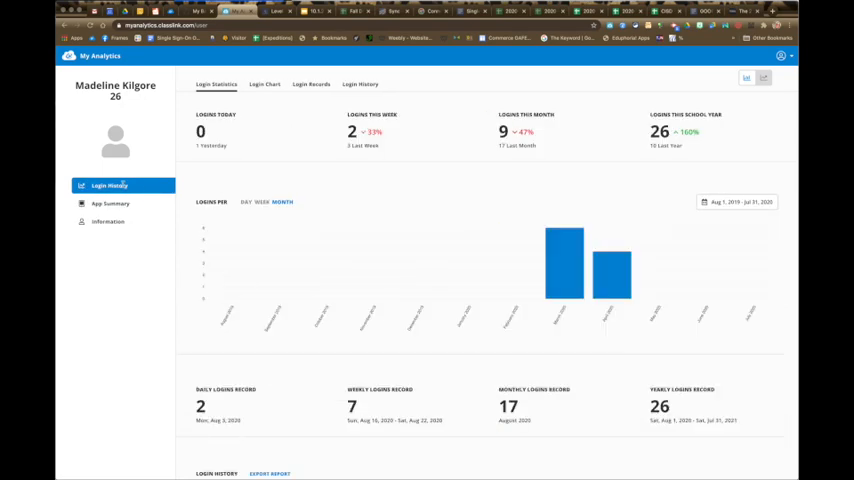
mouse_move(440, 143)
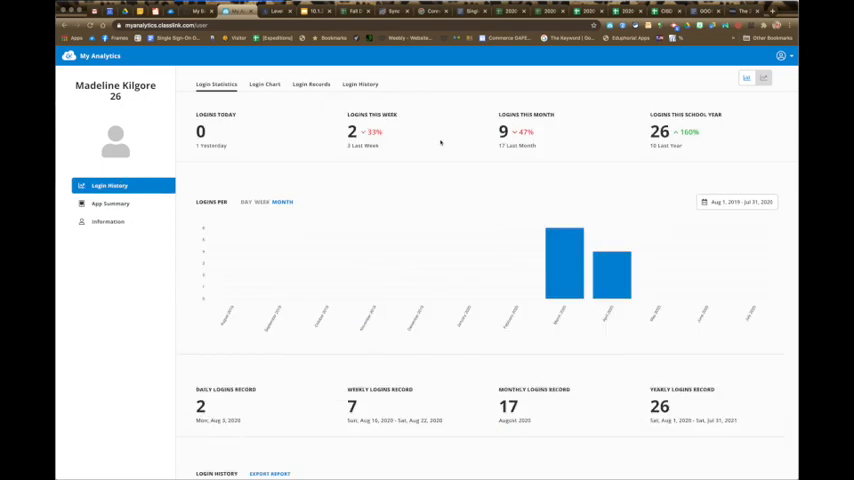